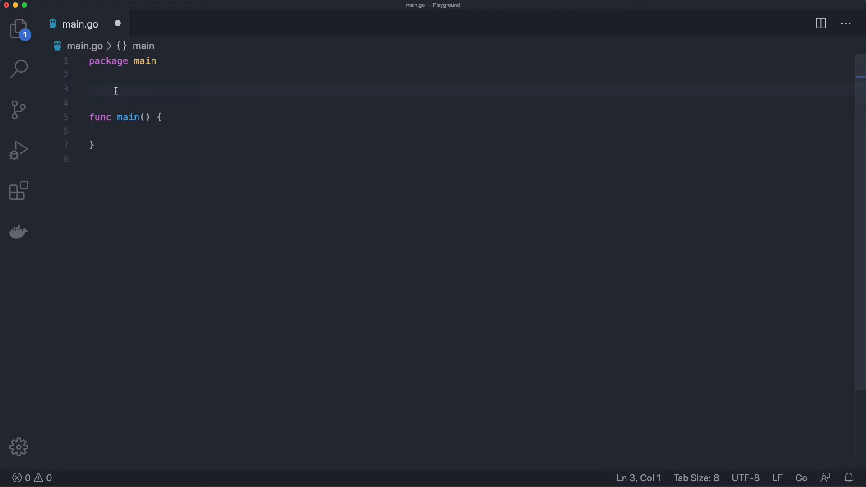
type("// name :")
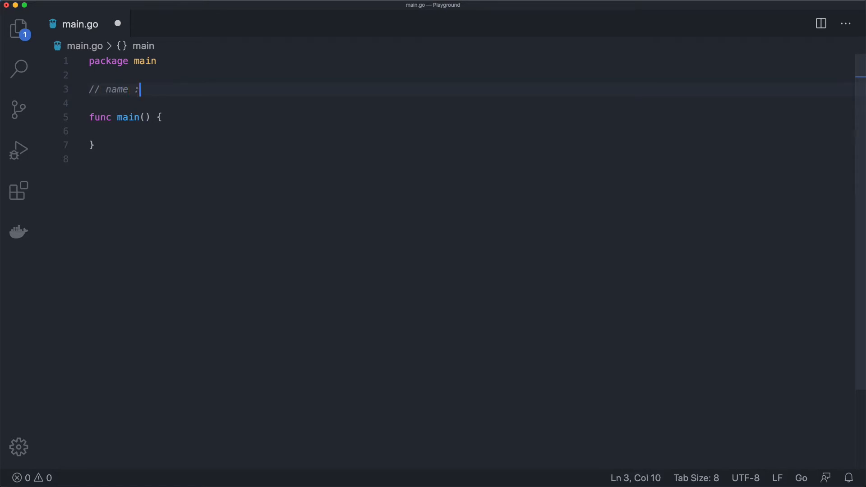
type("= e")
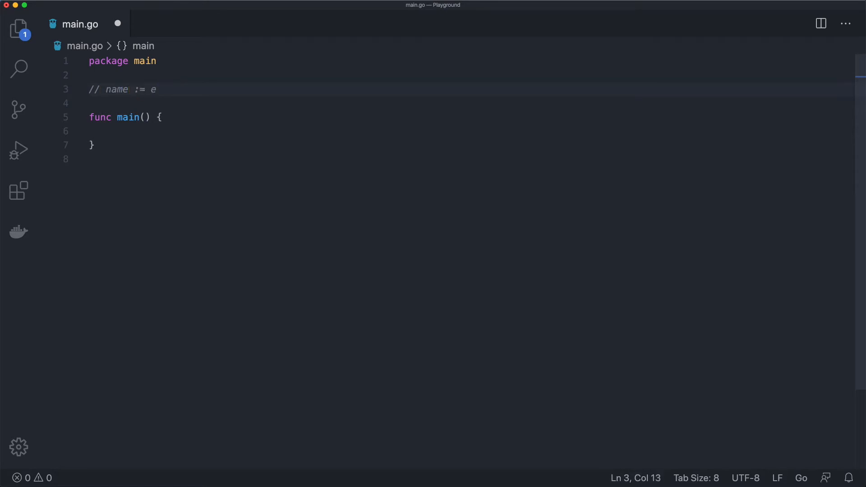
type("xpression")
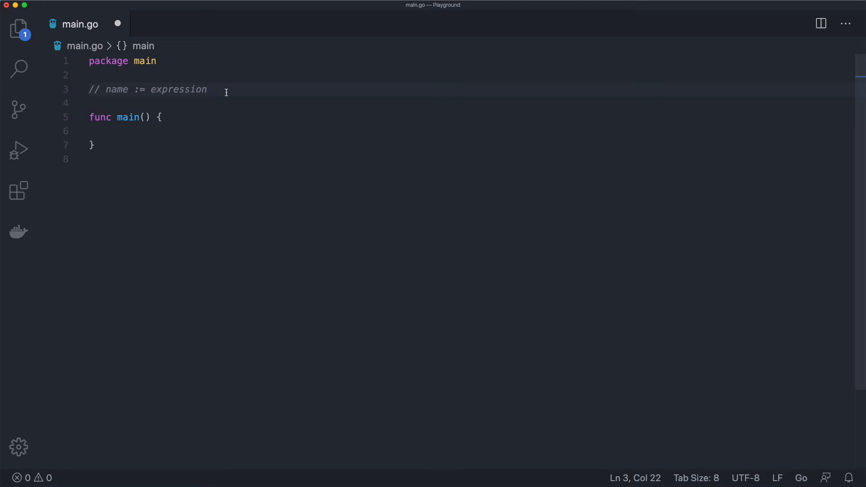
mouse_move(223, 95)
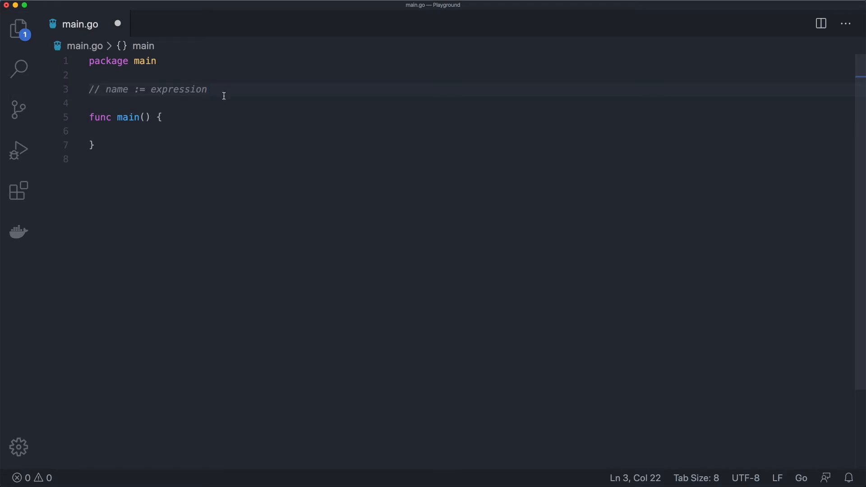
type("i := 5")
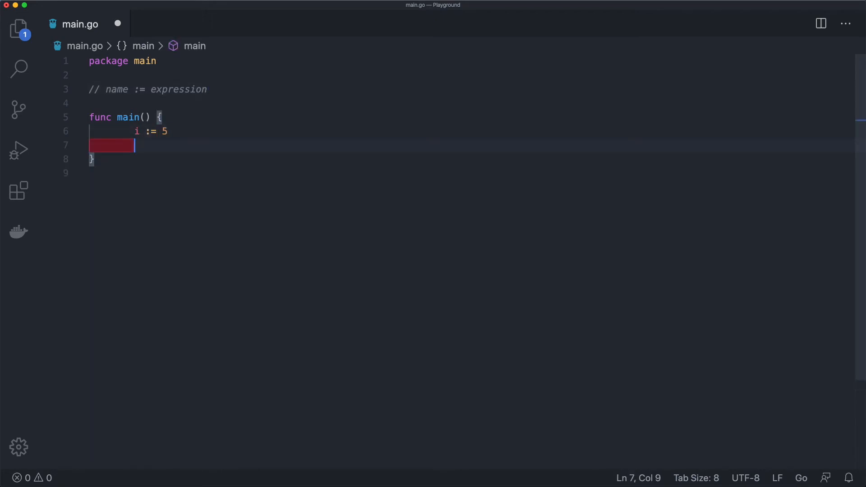
type("b := true")
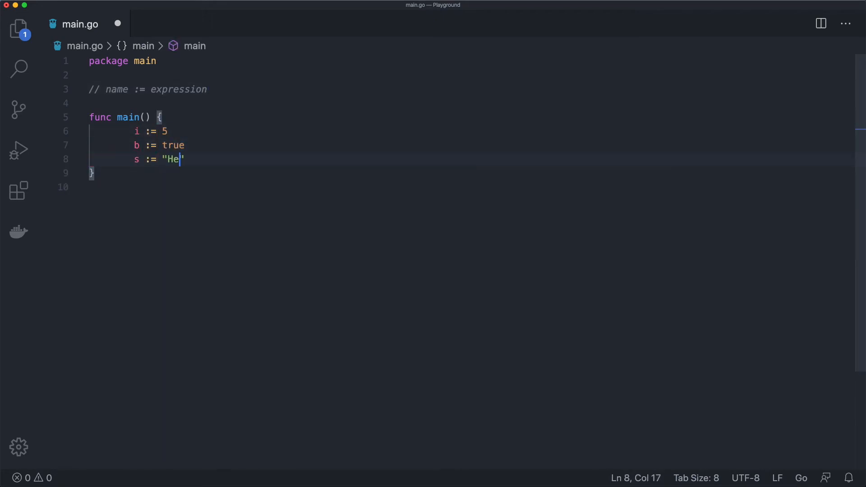
type("llo")
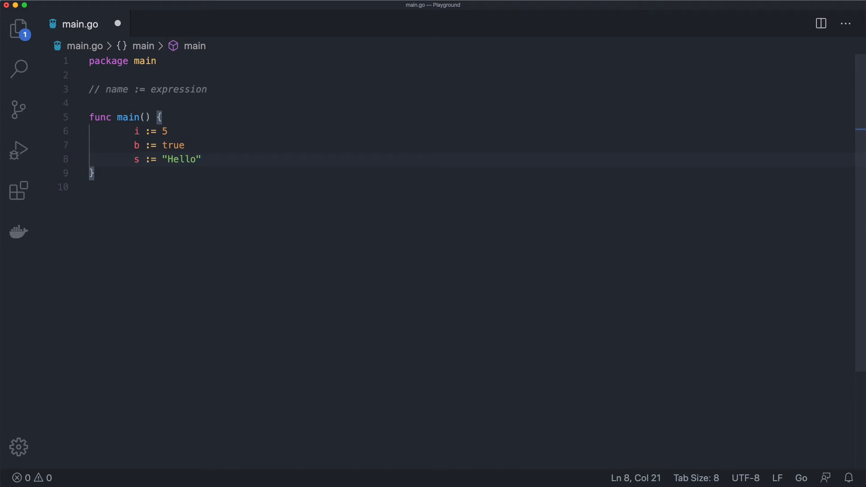